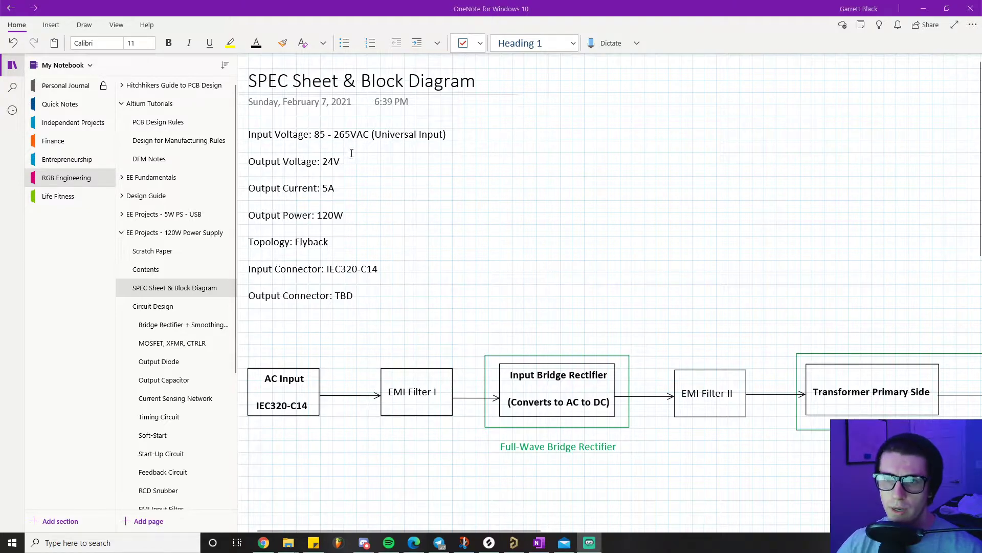
pyautogui.moveTo(552, 178)
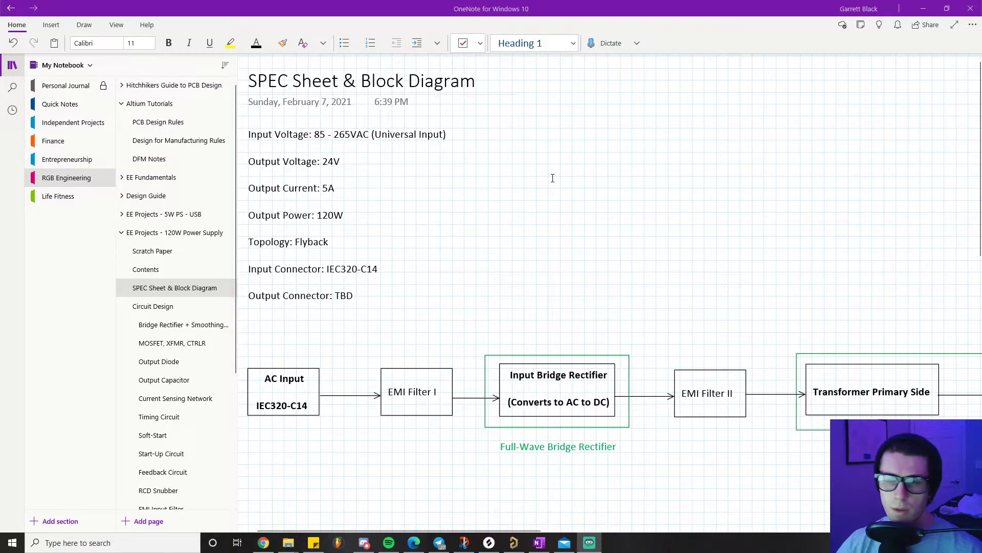
pyautogui.moveTo(326, 136)
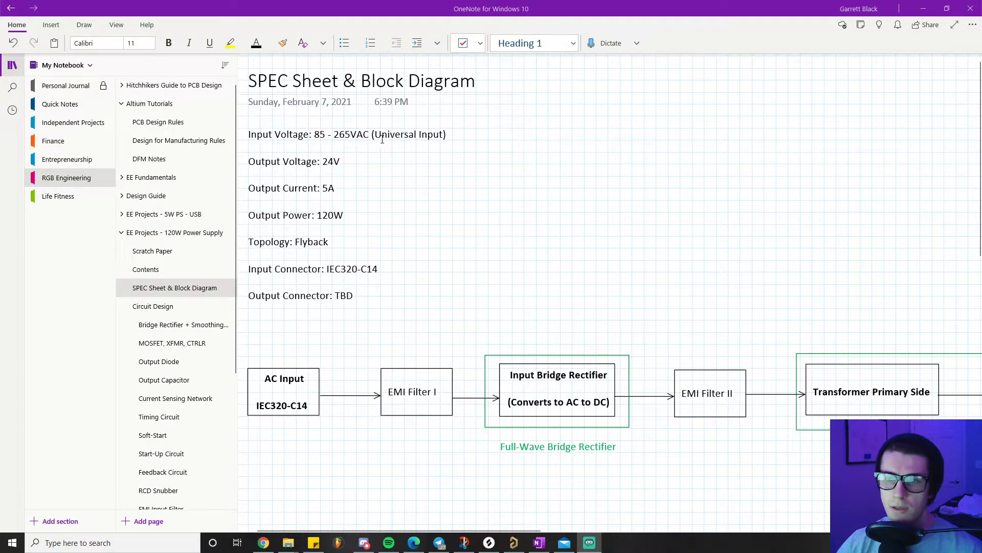
pyautogui.moveTo(525, 158)
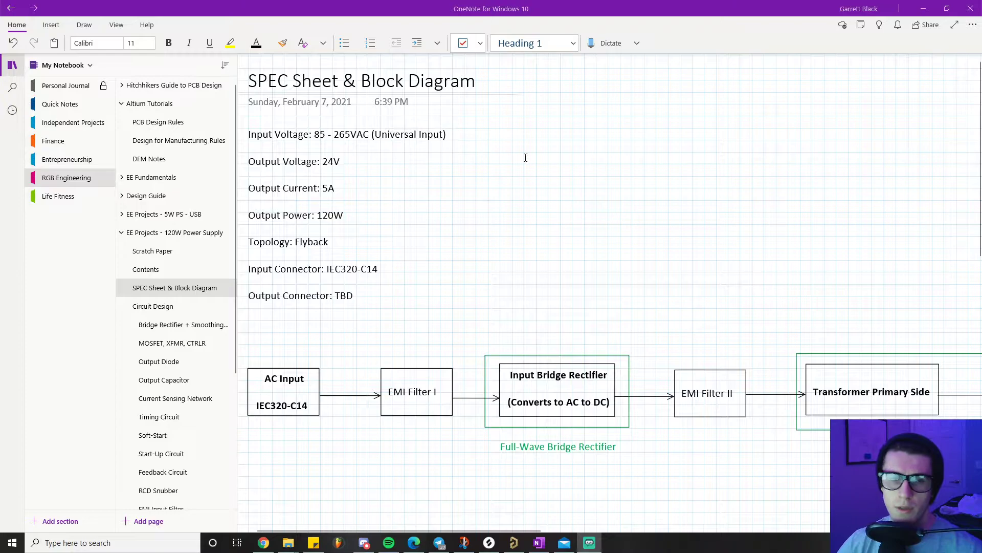
pyautogui.moveTo(593, 172)
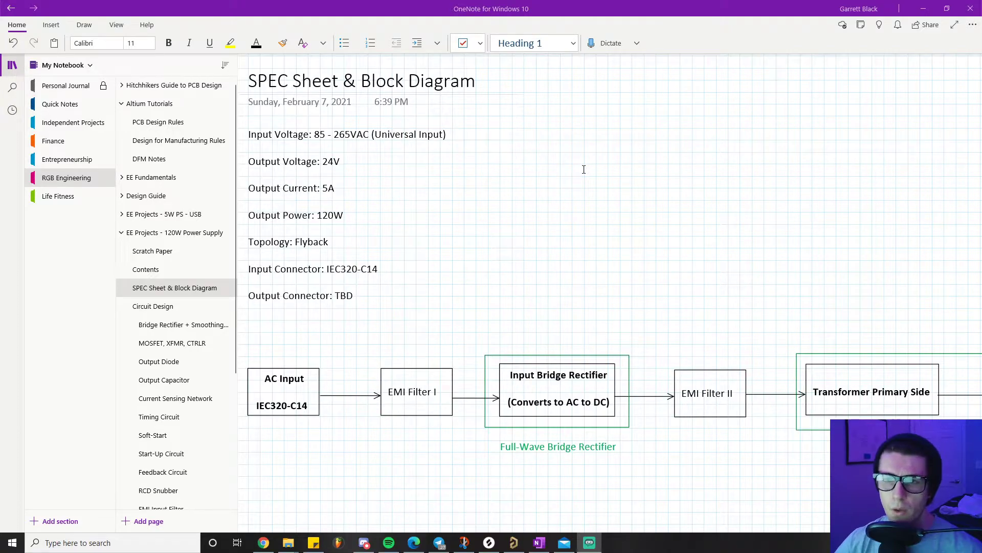
pyautogui.moveTo(460, 237)
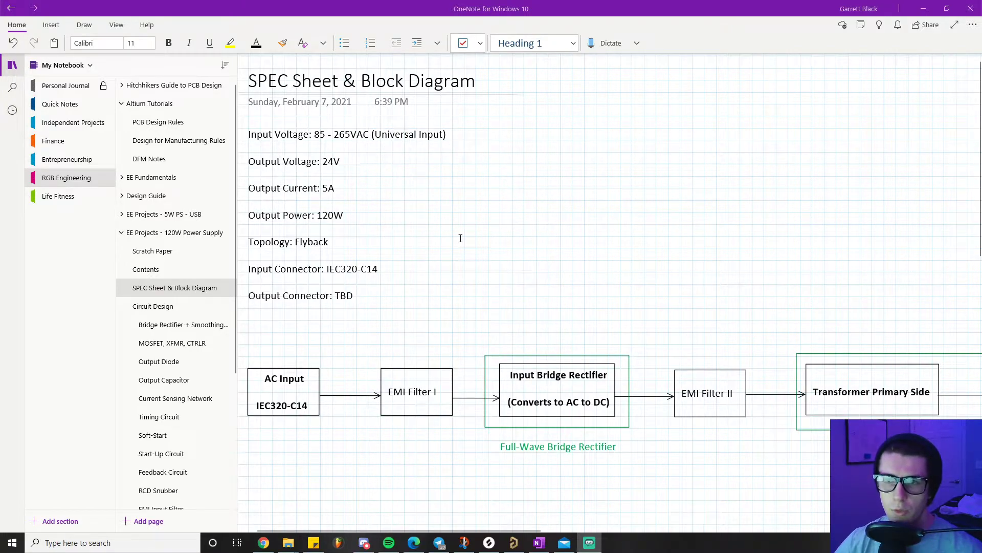
pyautogui.moveTo(592, 238)
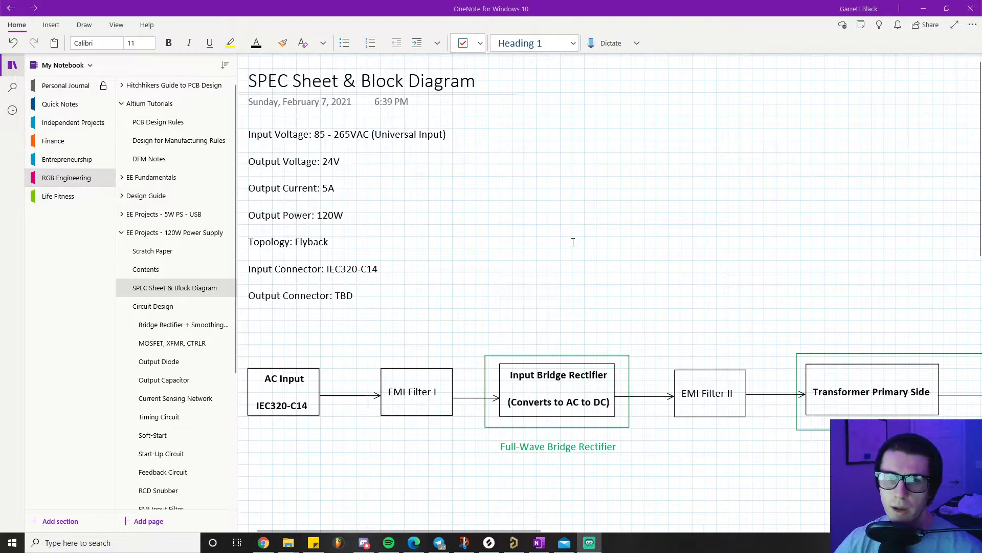
pyautogui.moveTo(529, 209)
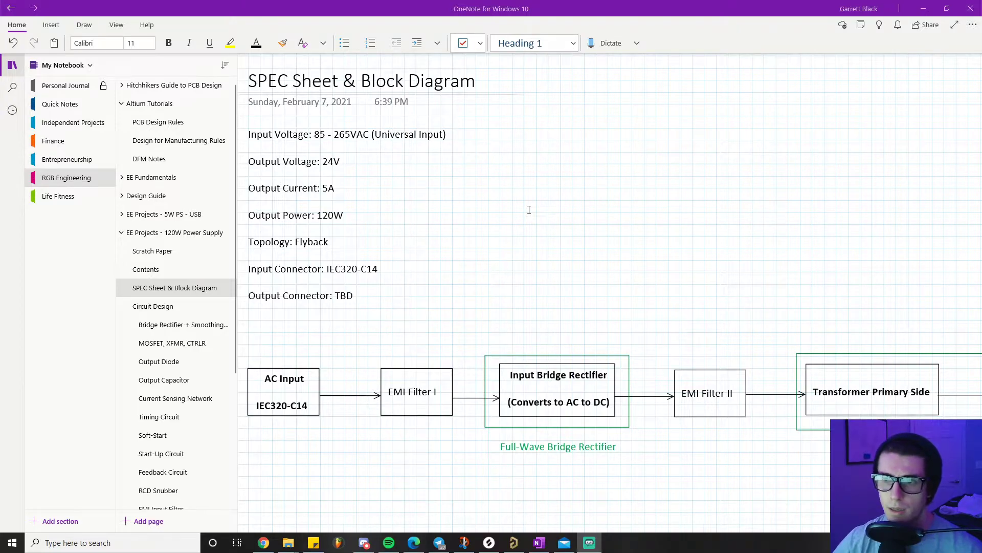
pyautogui.moveTo(419, 227)
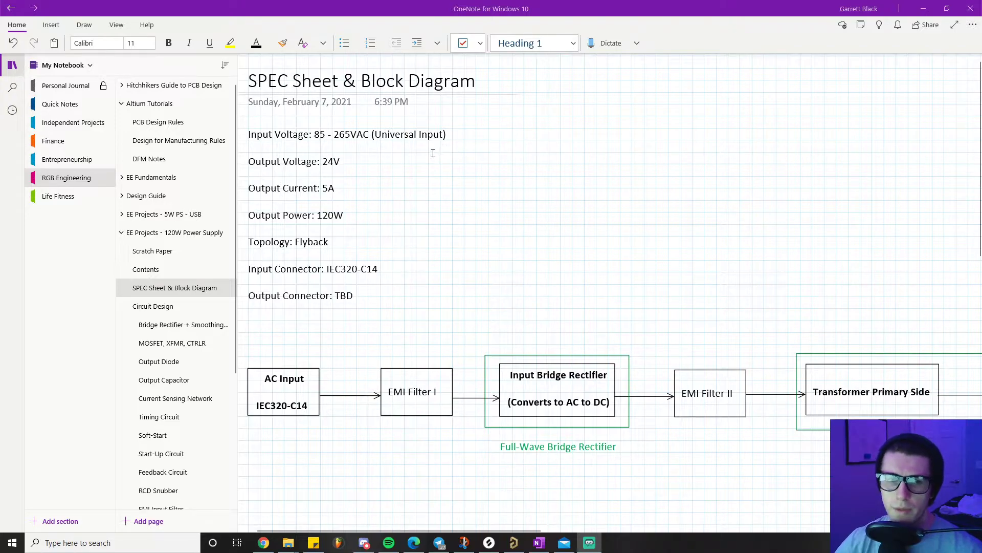
pyautogui.moveTo(348, 169)
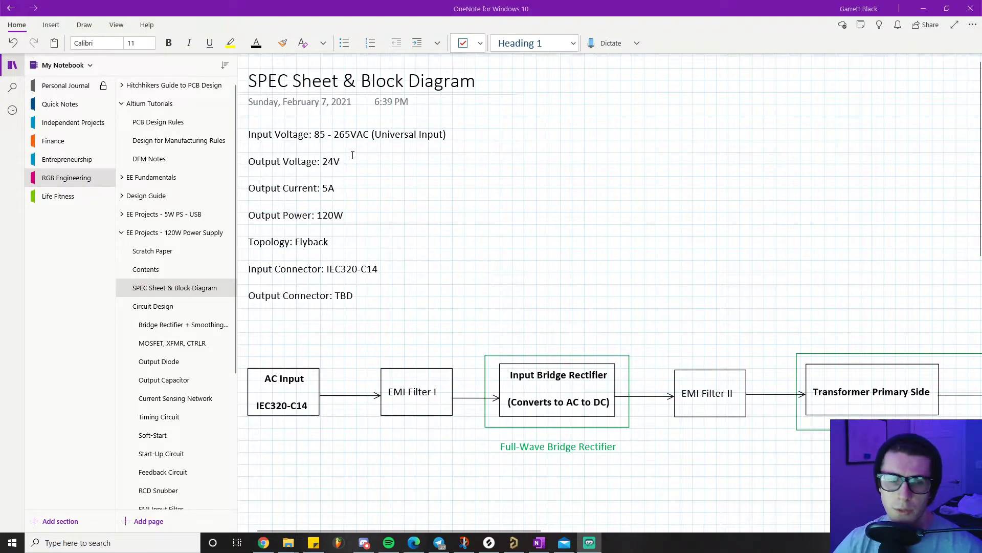
pyautogui.moveTo(417, 167)
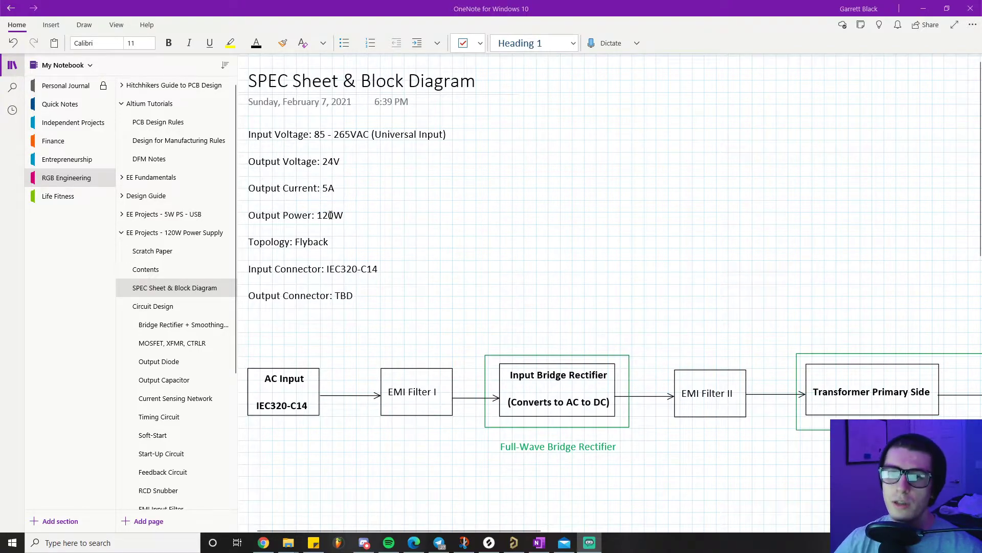
pyautogui.moveTo(512, 178)
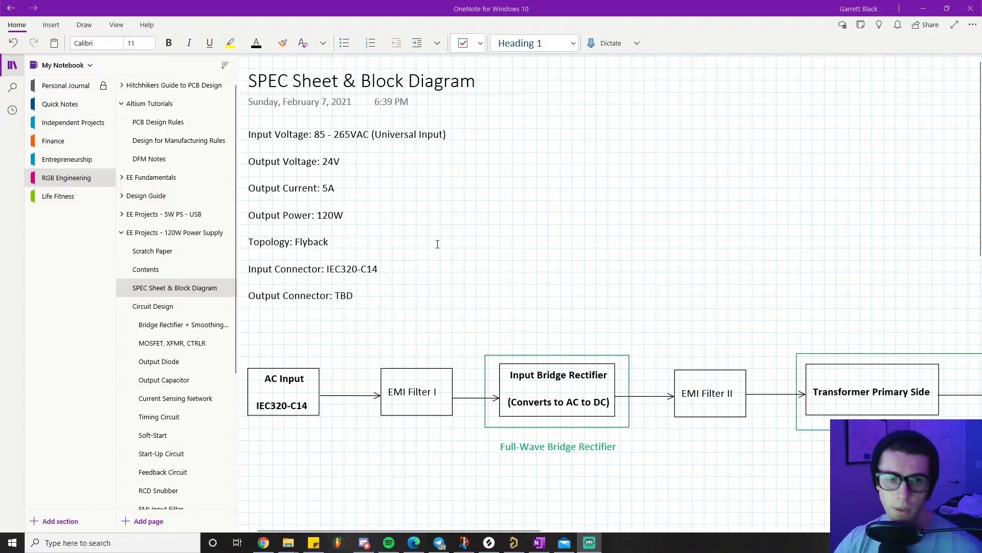
pyautogui.moveTo(435, 196)
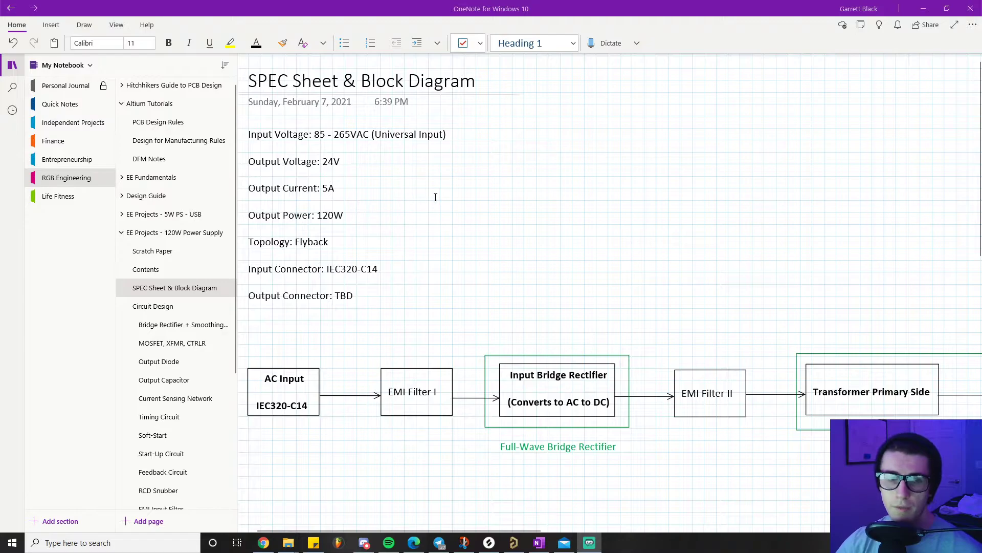
pyautogui.moveTo(448, 193)
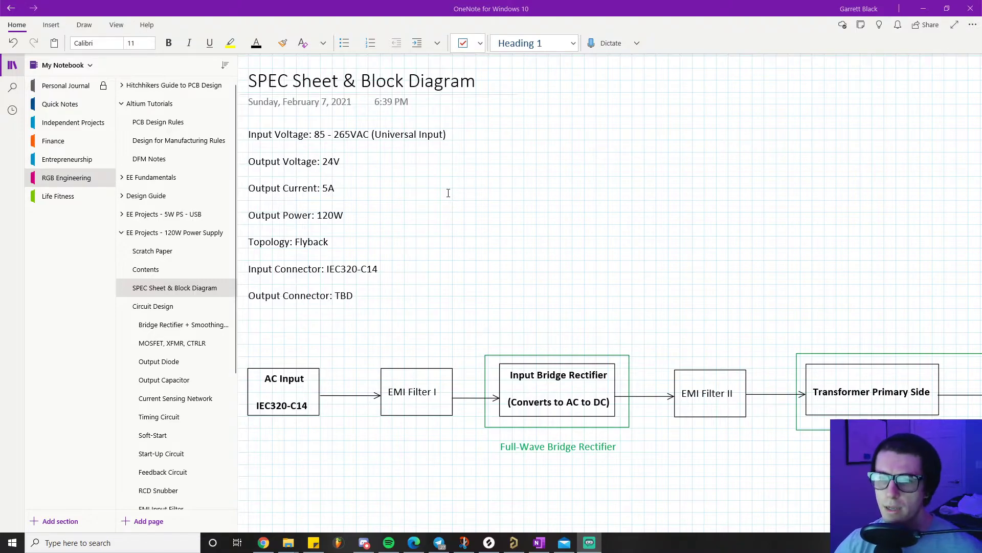
pyautogui.moveTo(271, 251)
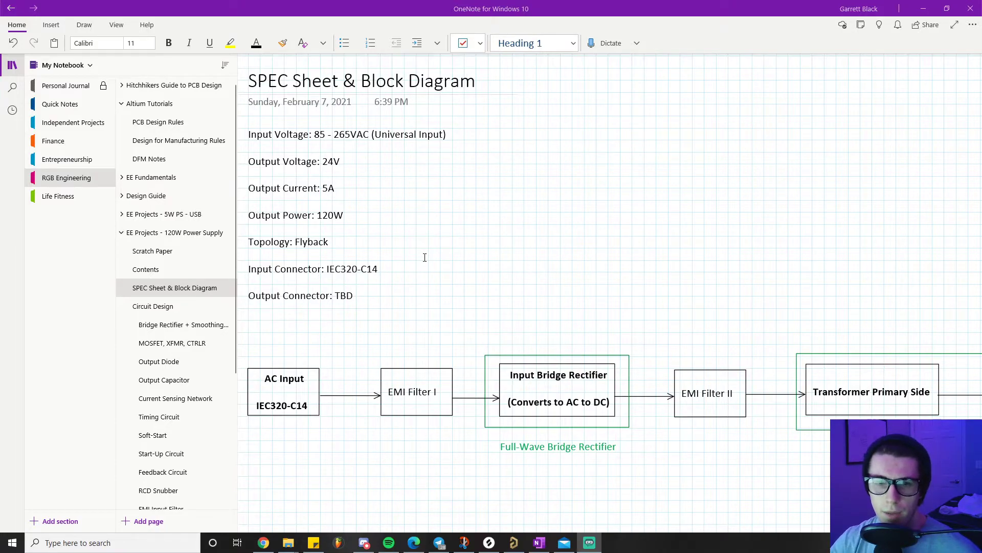
pyautogui.moveTo(384, 347)
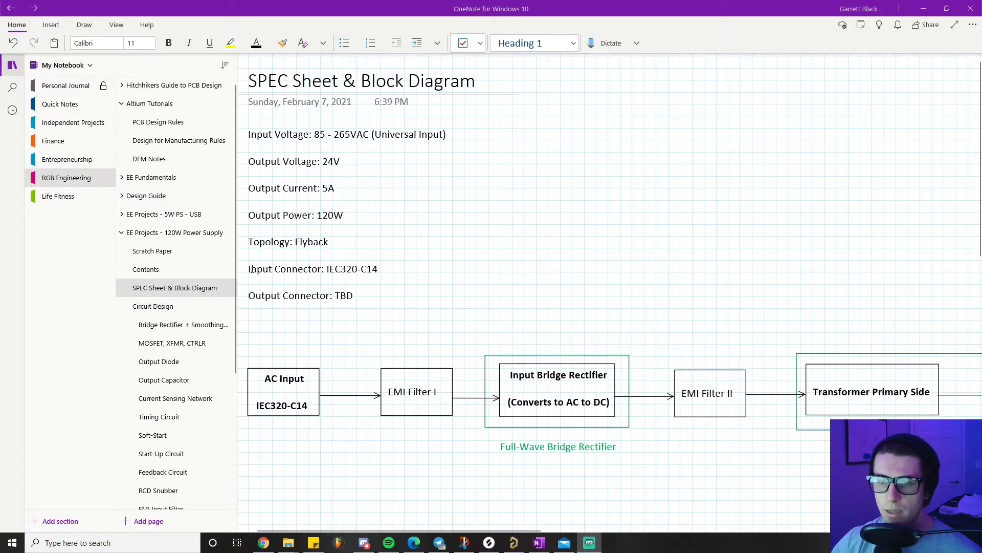
pyautogui.moveTo(236, 266)
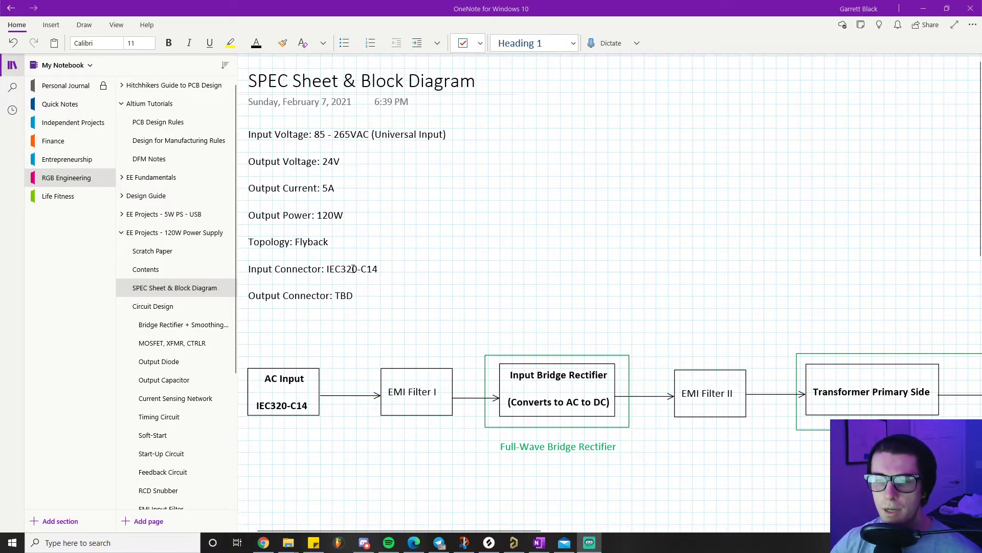
pyautogui.moveTo(539, 263)
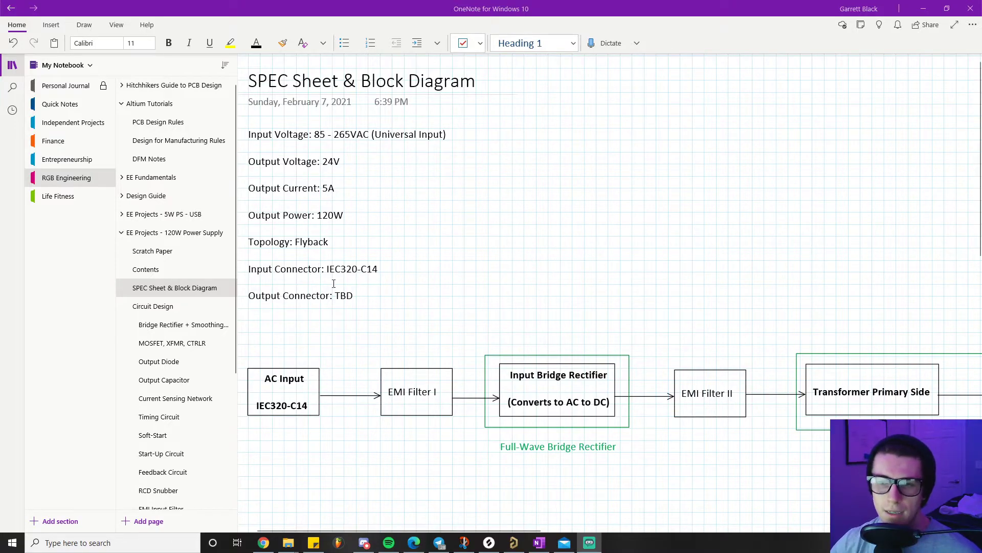
pyautogui.moveTo(405, 268)
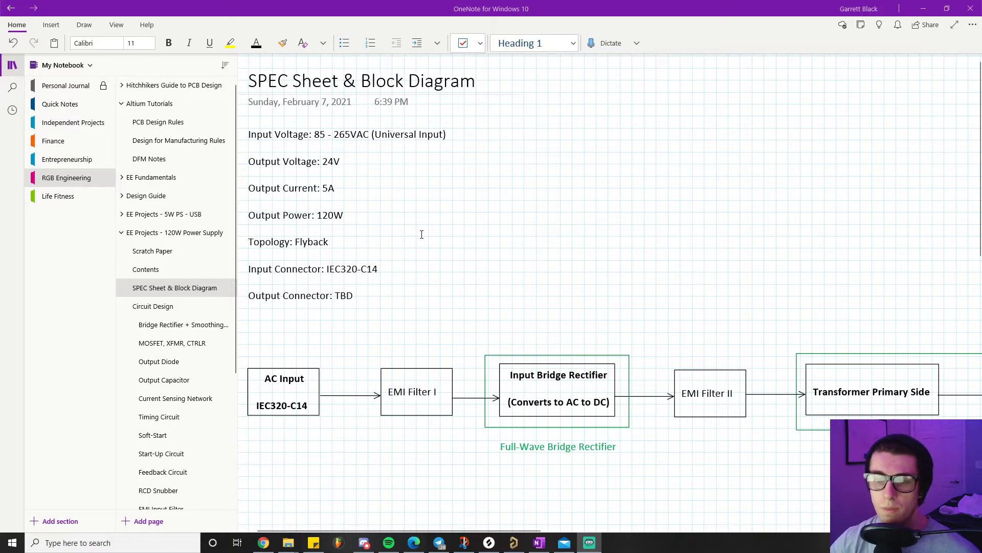
pyautogui.moveTo(393, 317)
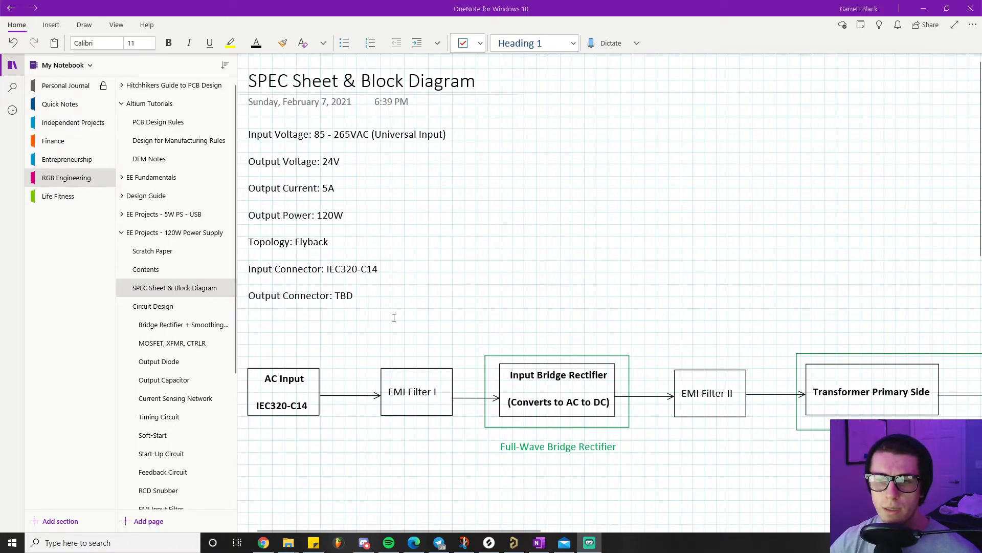
pyautogui.moveTo(548, 267)
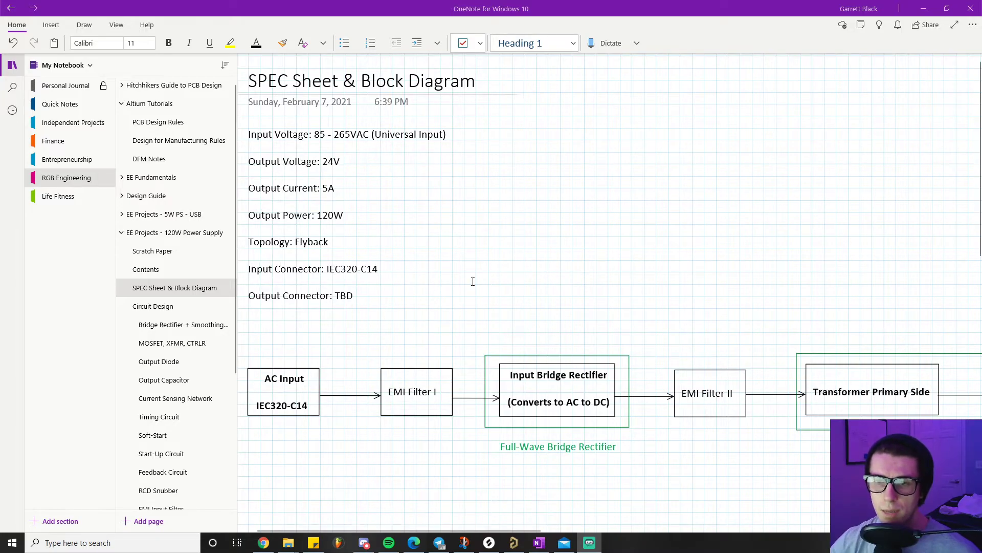
pyautogui.moveTo(495, 258)
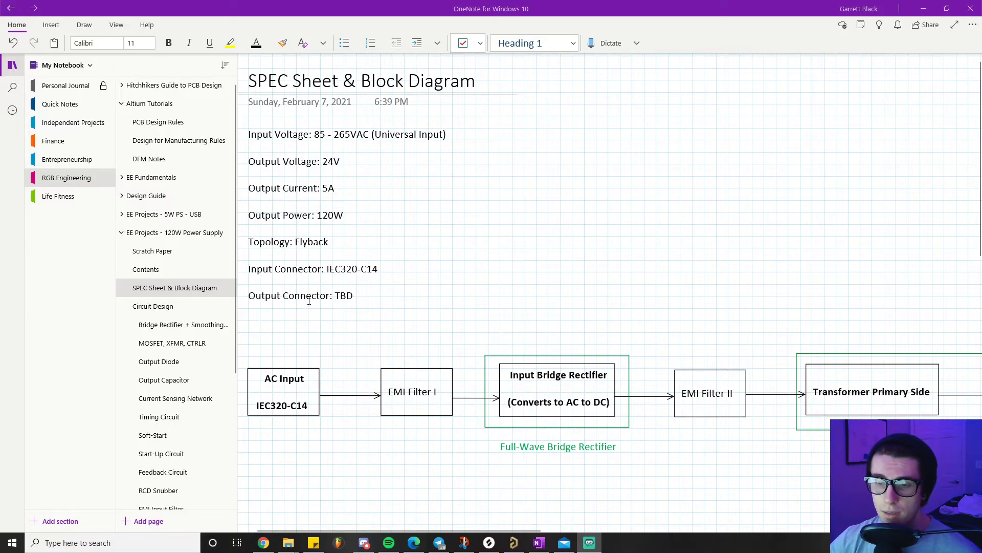
pyautogui.moveTo(332, 305)
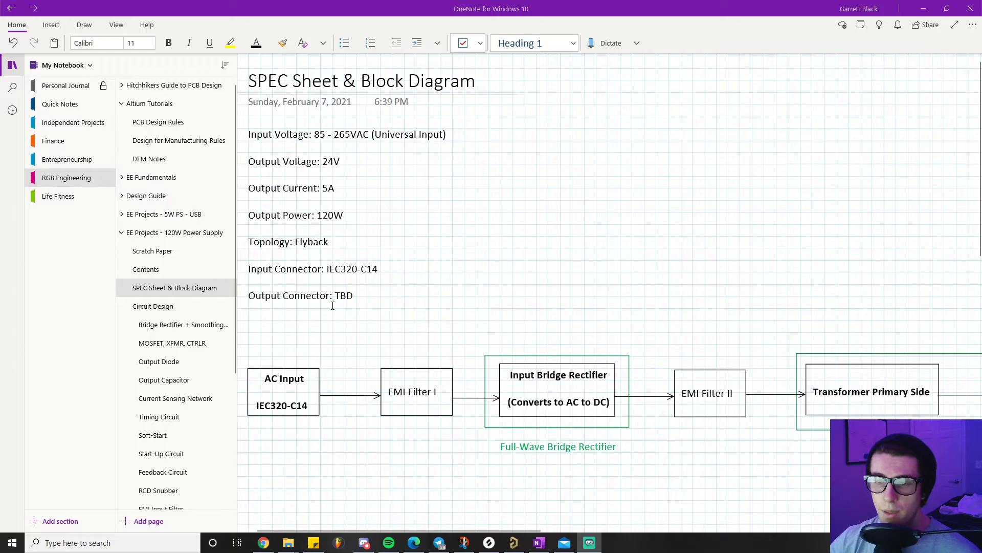
pyautogui.moveTo(552, 249)
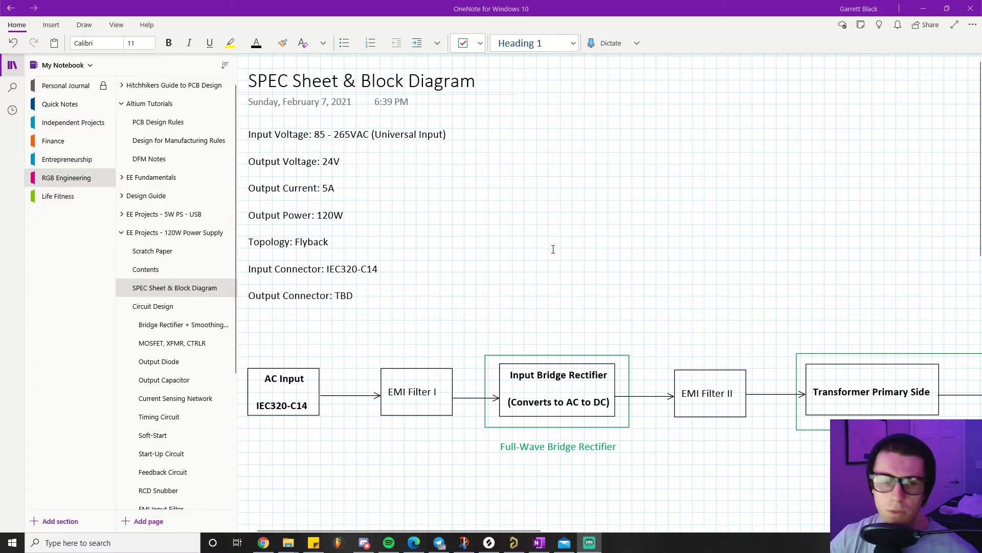
pyautogui.moveTo(239, 324)
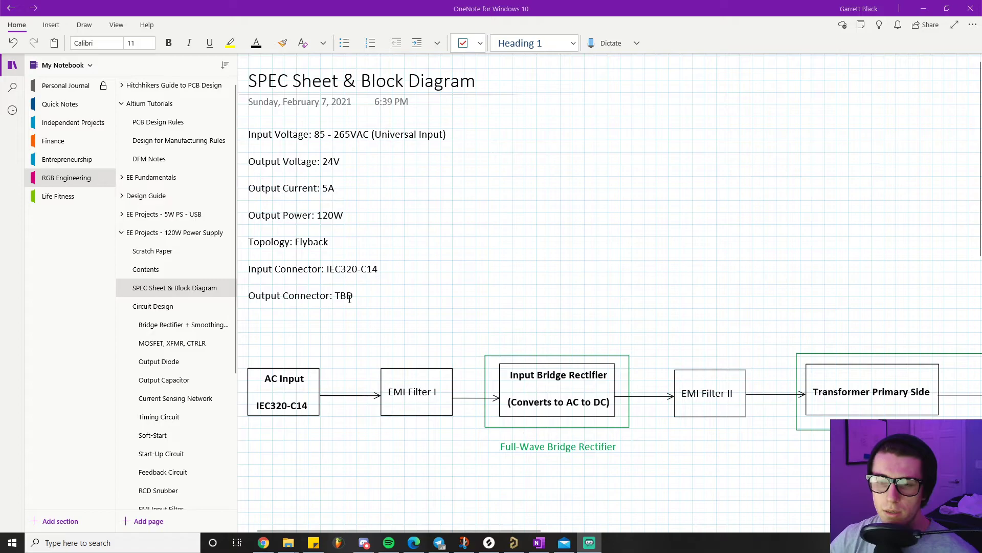
pyautogui.moveTo(467, 256)
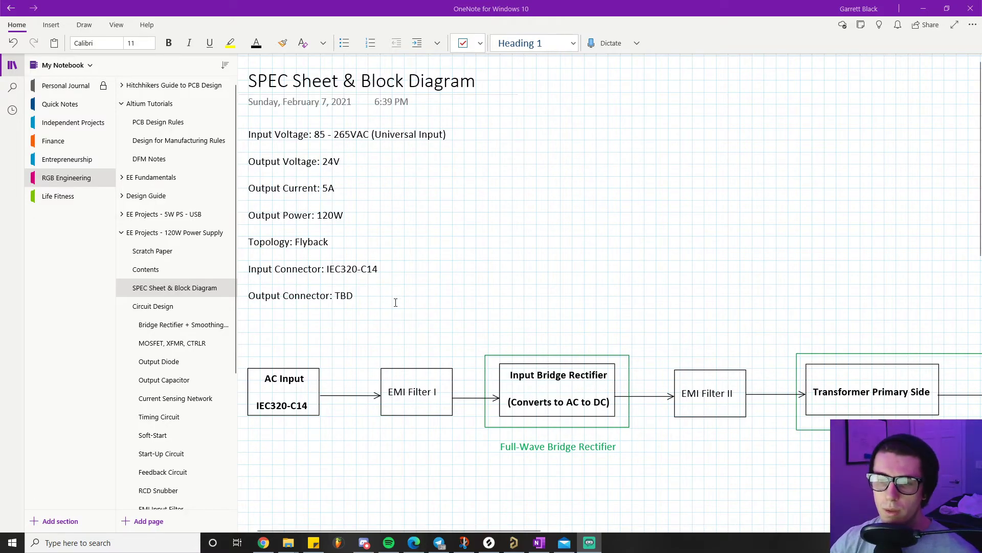
pyautogui.moveTo(378, 336)
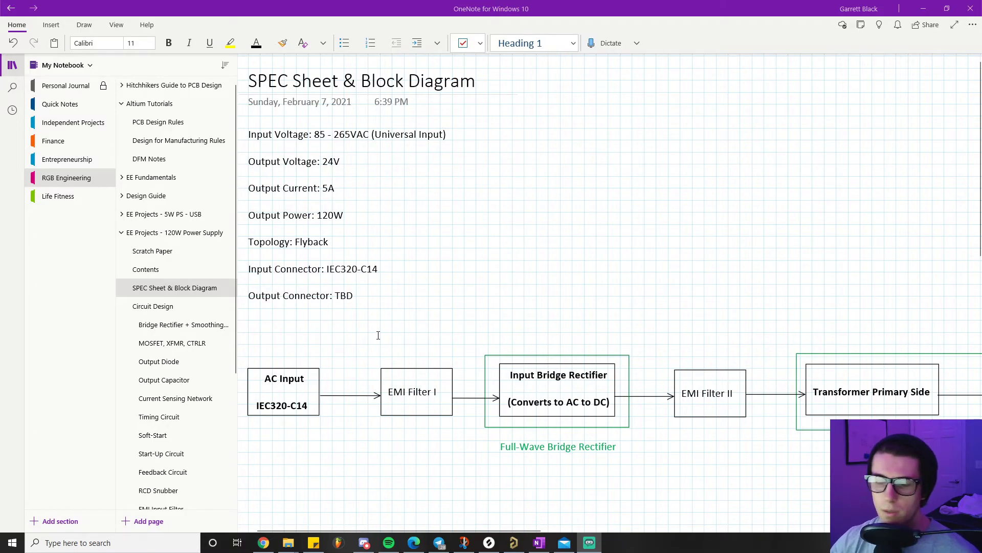
pyautogui.moveTo(420, 318)
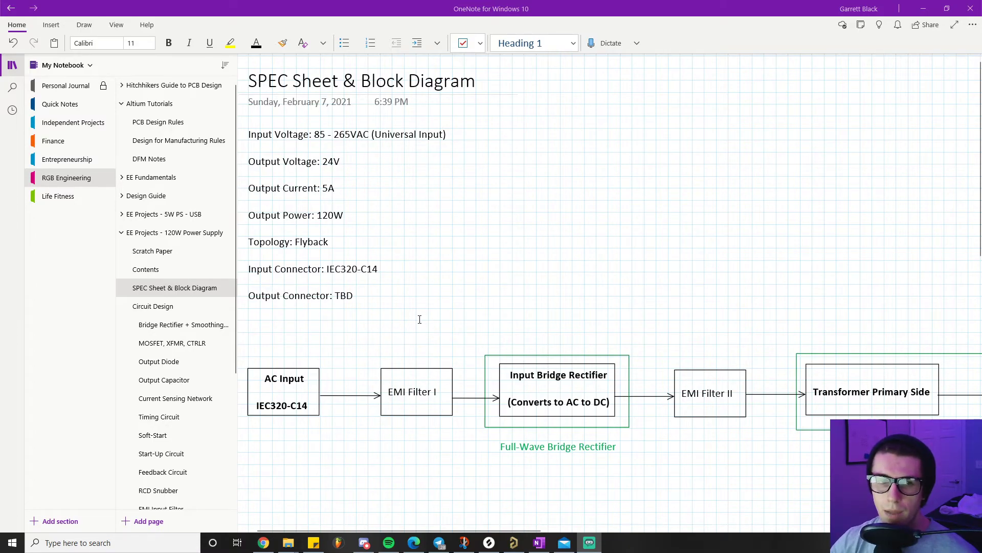
pyautogui.moveTo(478, 307)
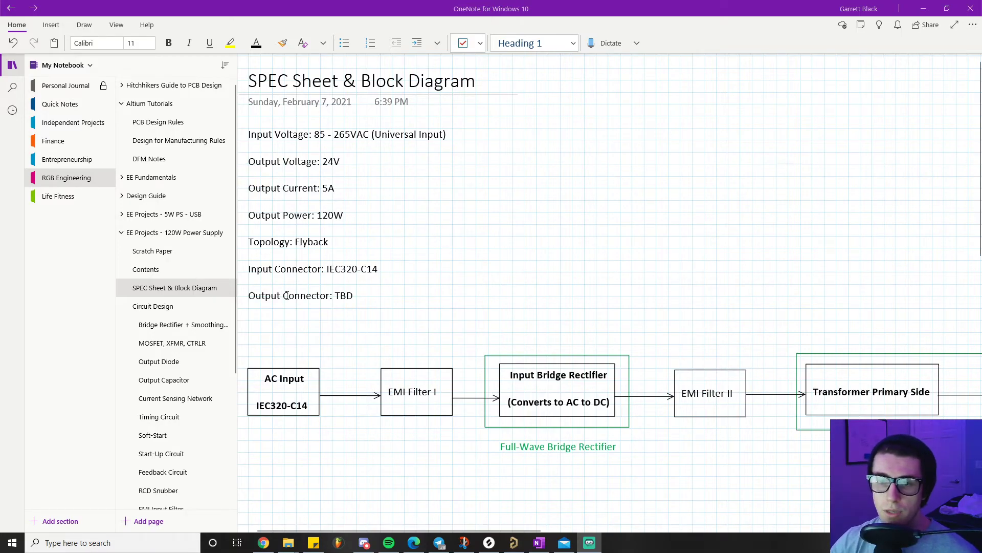
pyautogui.moveTo(344, 323)
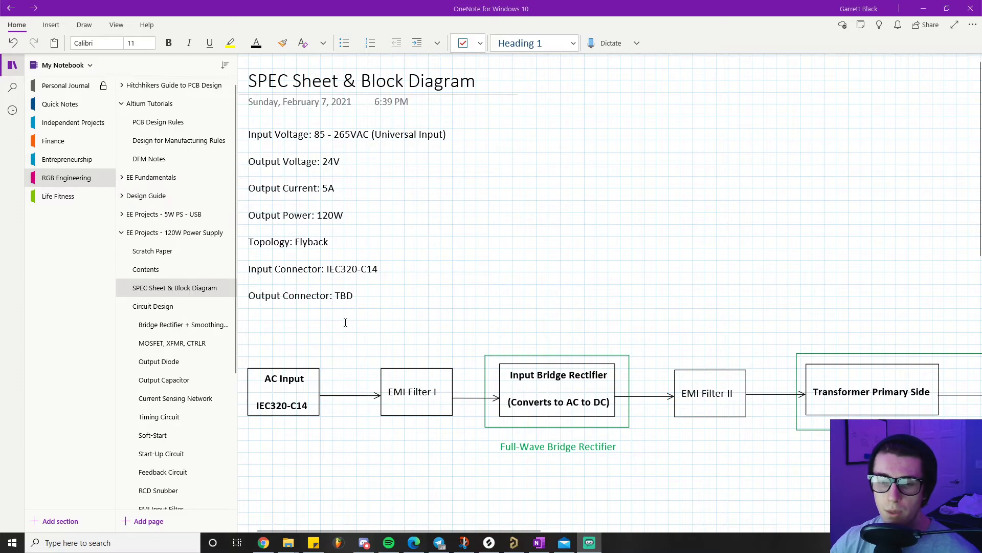
pyautogui.moveTo(372, 377)
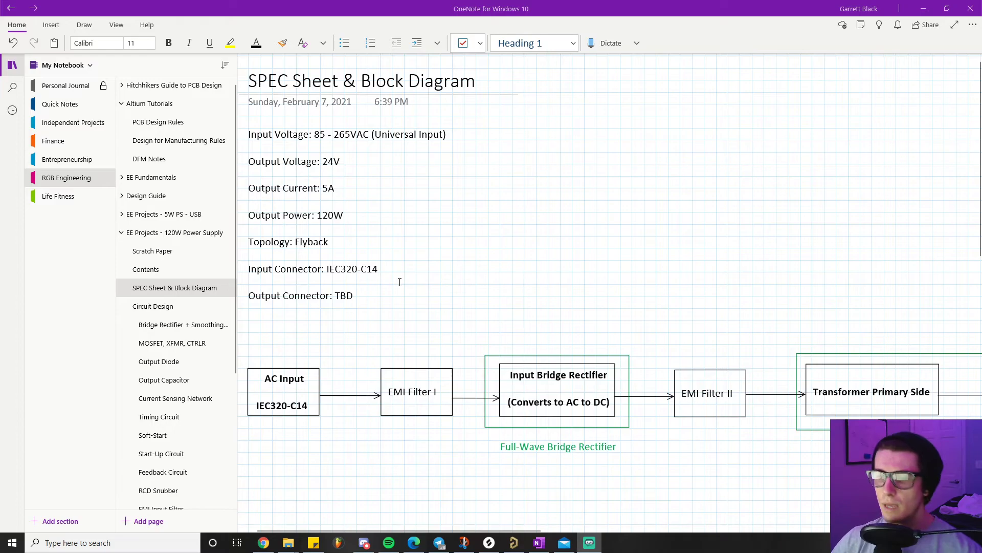
pyautogui.scroll(3)
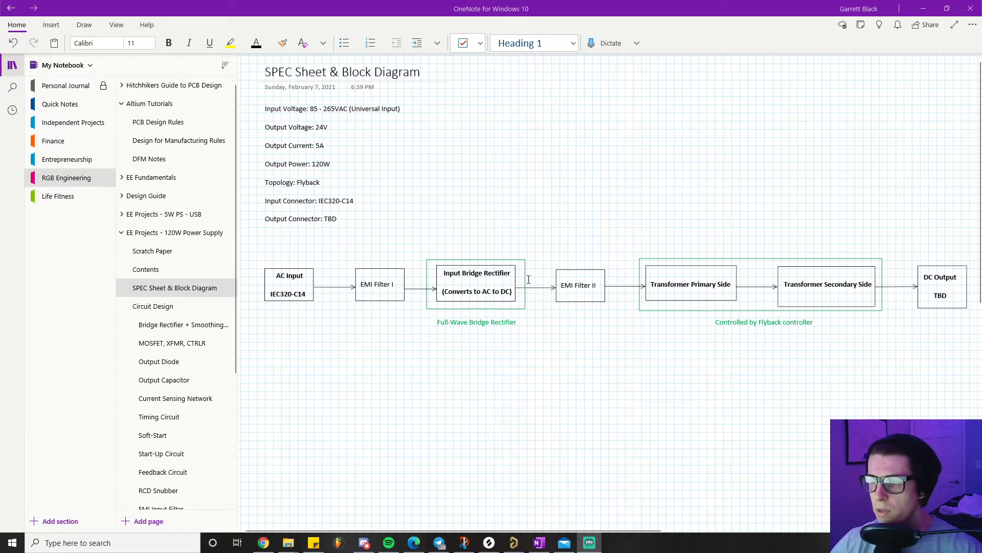
pyautogui.moveTo(485, 258)
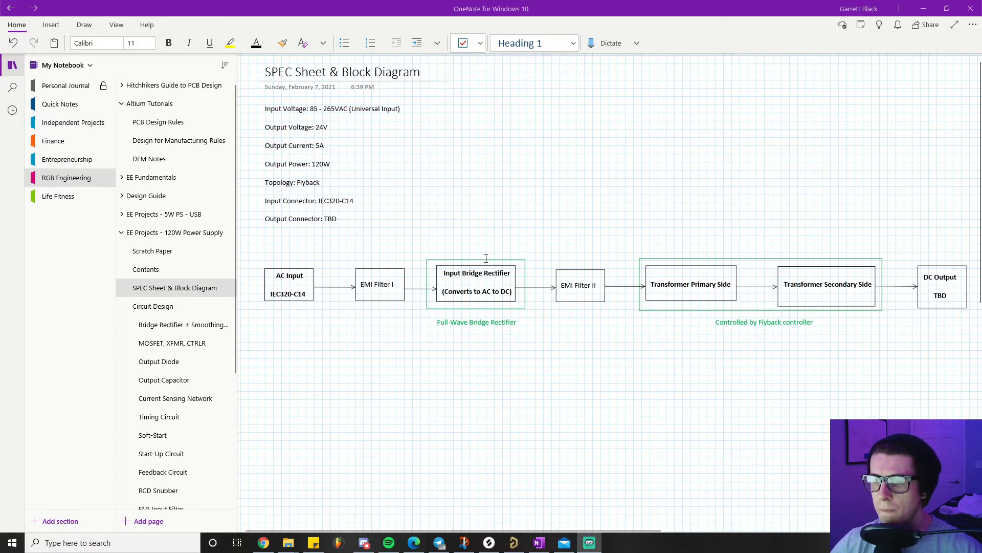
pyautogui.moveTo(288, 316)
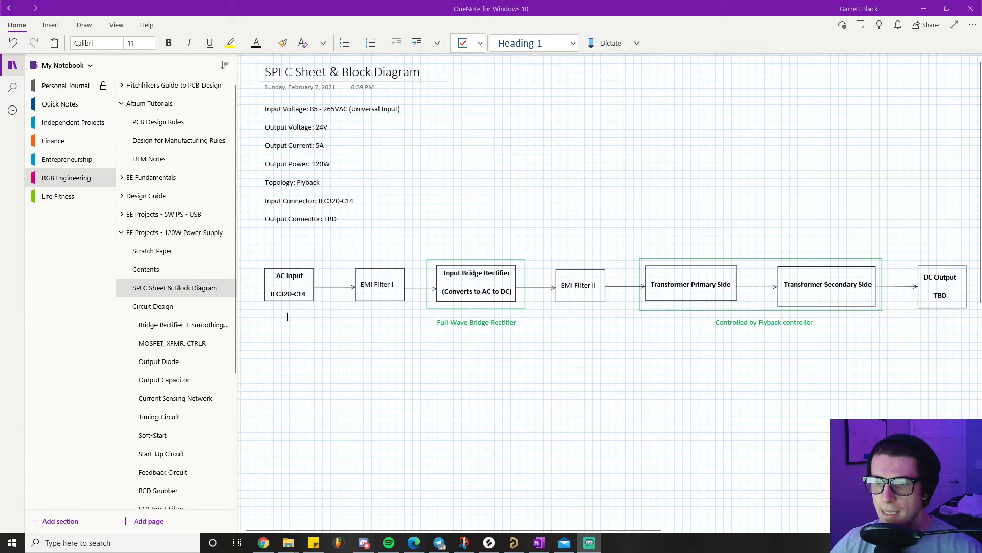
pyautogui.moveTo(267, 297)
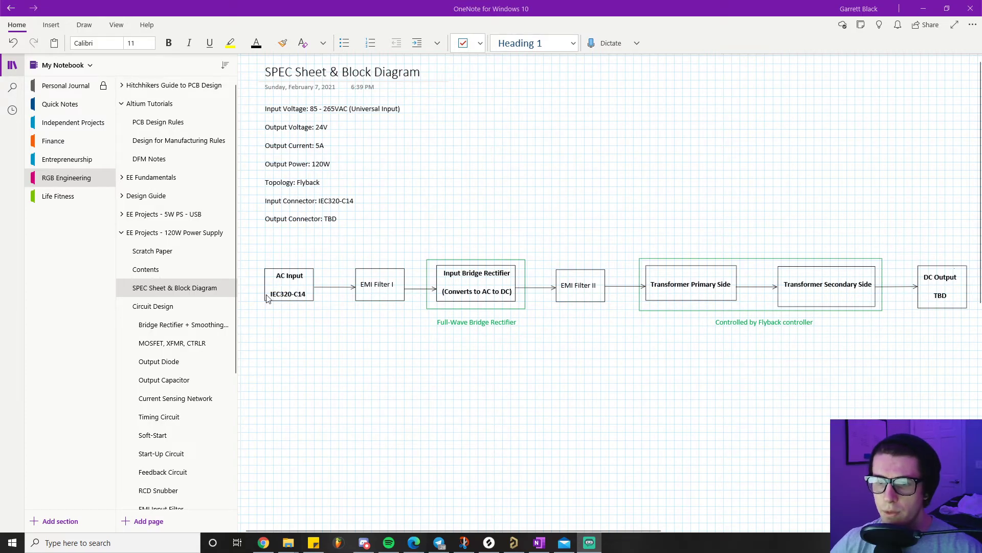
pyautogui.moveTo(317, 306)
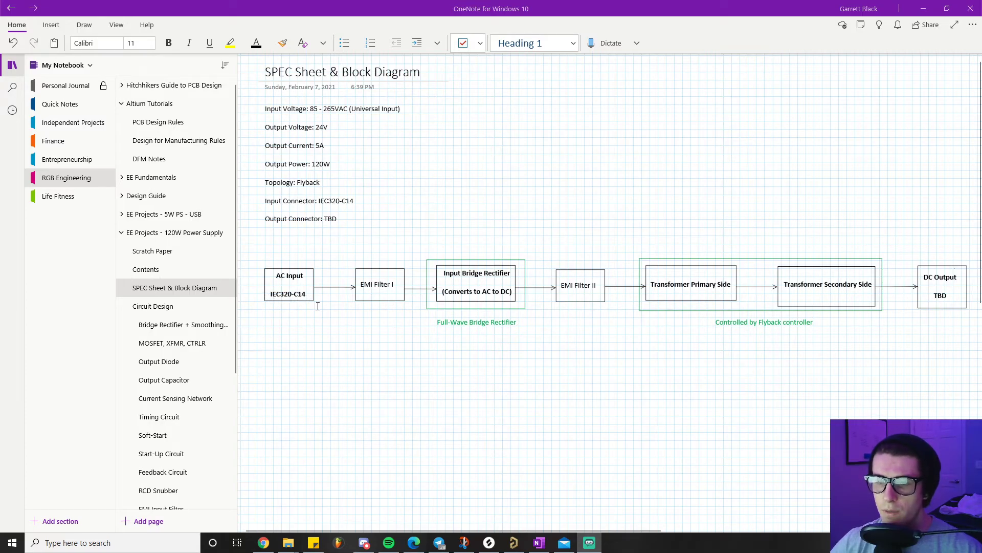
pyautogui.moveTo(340, 297)
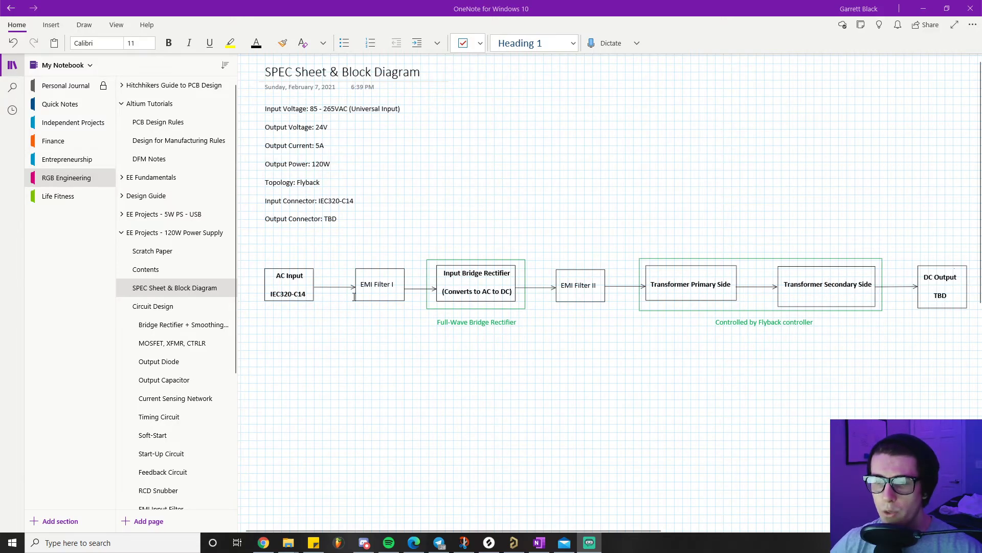
pyautogui.moveTo(366, 318)
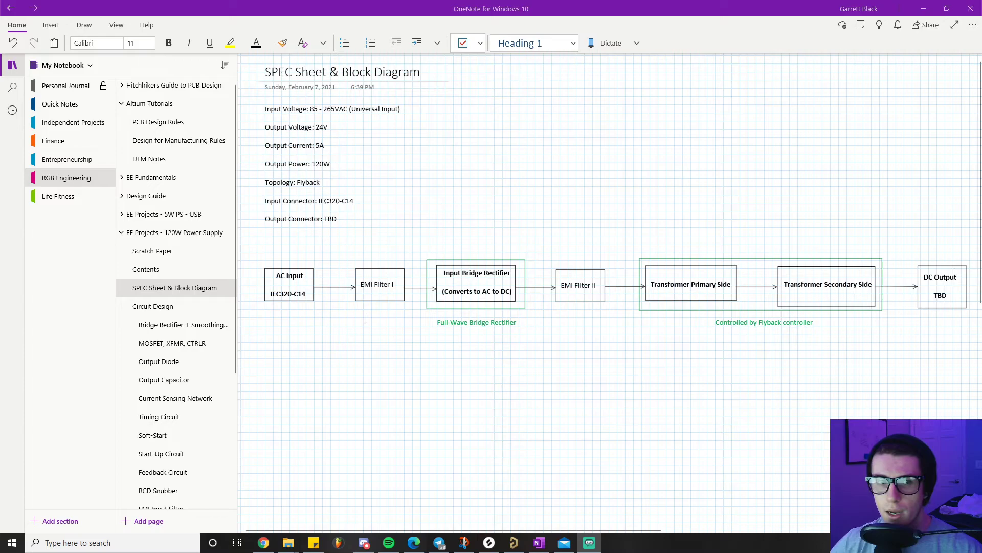
pyautogui.moveTo(361, 326)
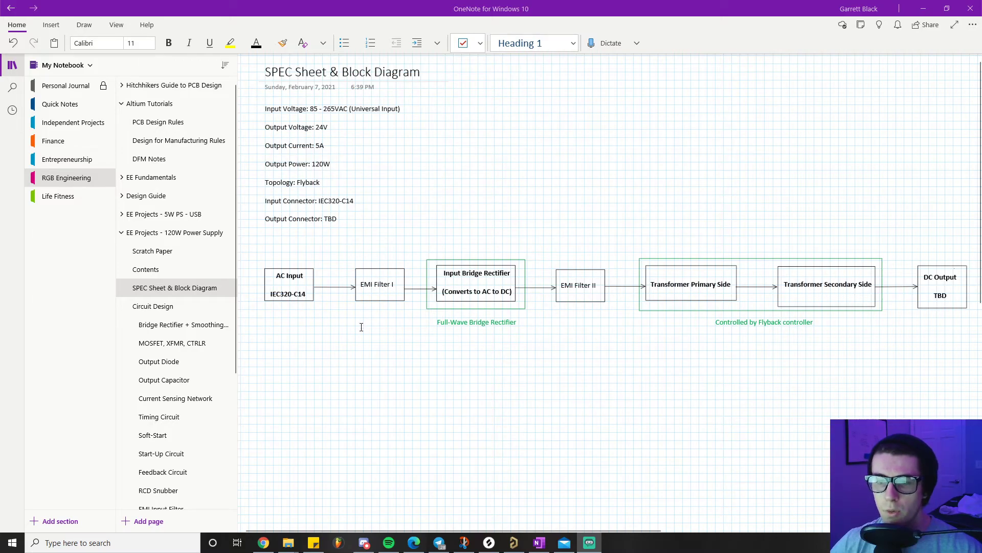
pyautogui.moveTo(418, 292)
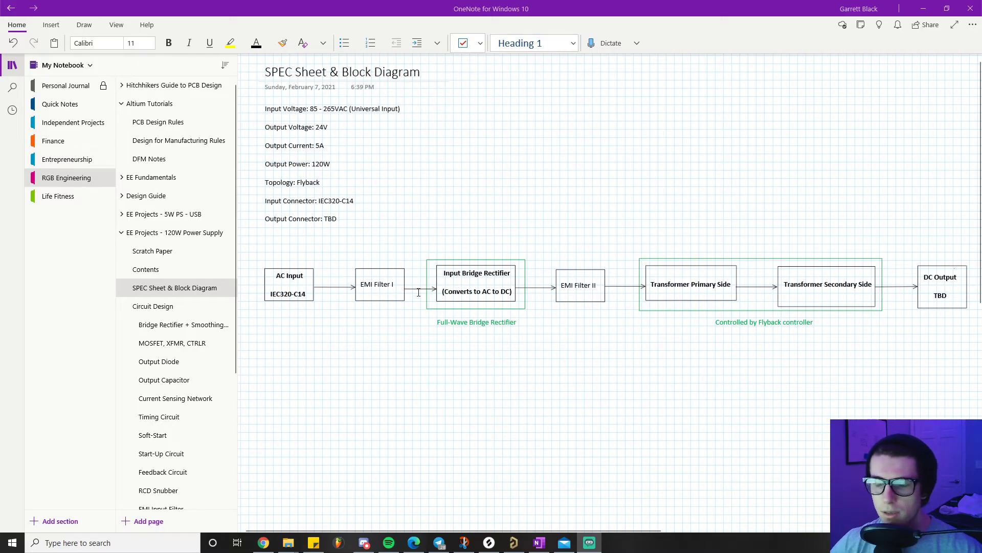
pyautogui.moveTo(395, 357)
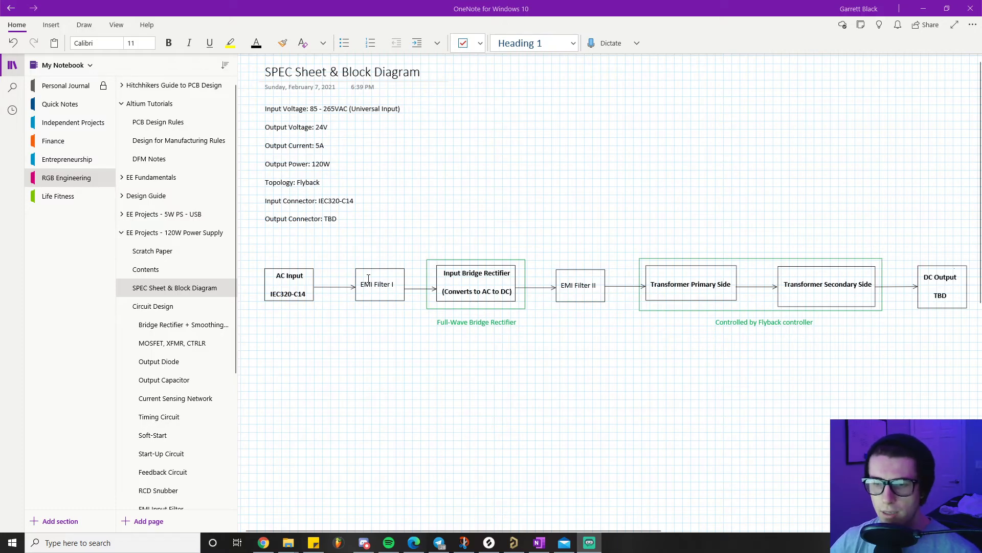
pyautogui.moveTo(392, 317)
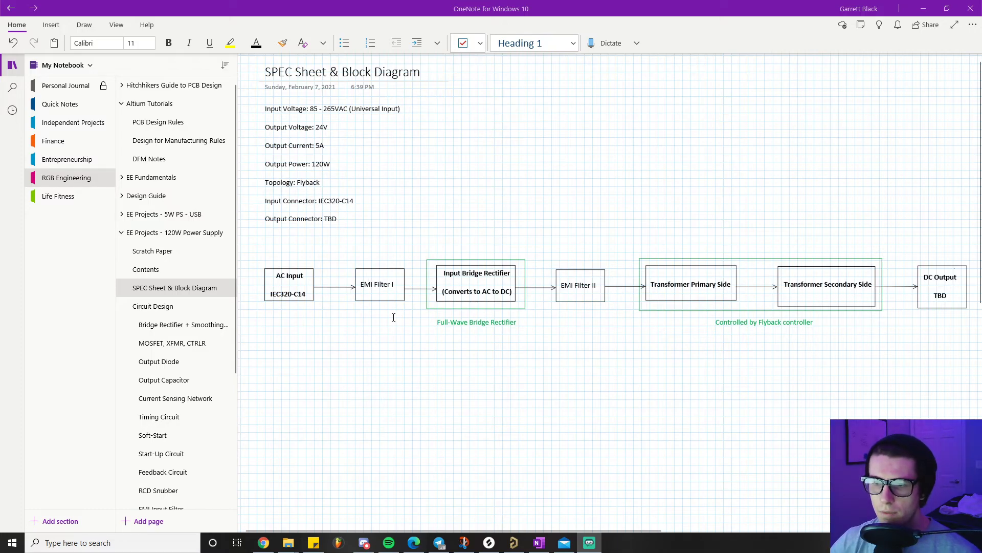
pyautogui.moveTo(439, 301)
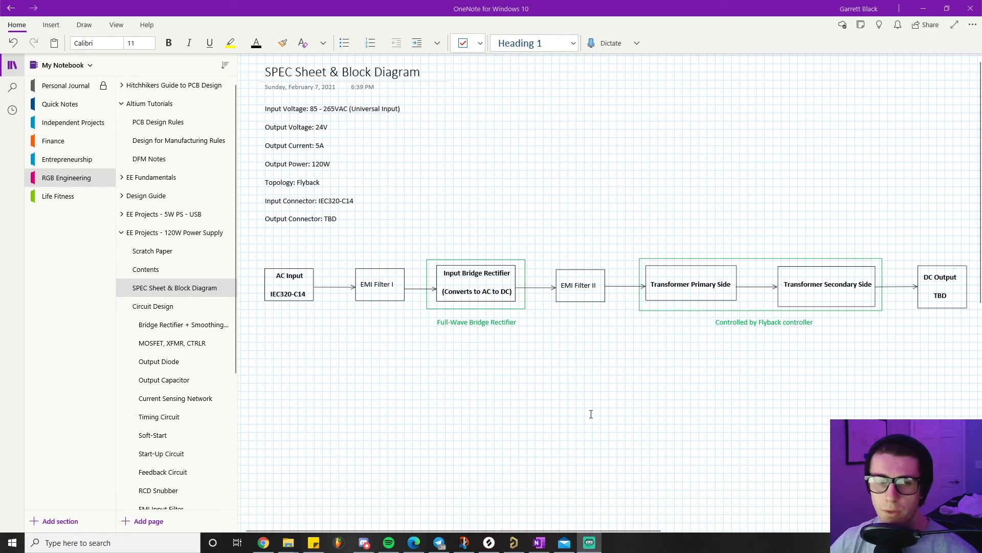
pyautogui.moveTo(617, 414)
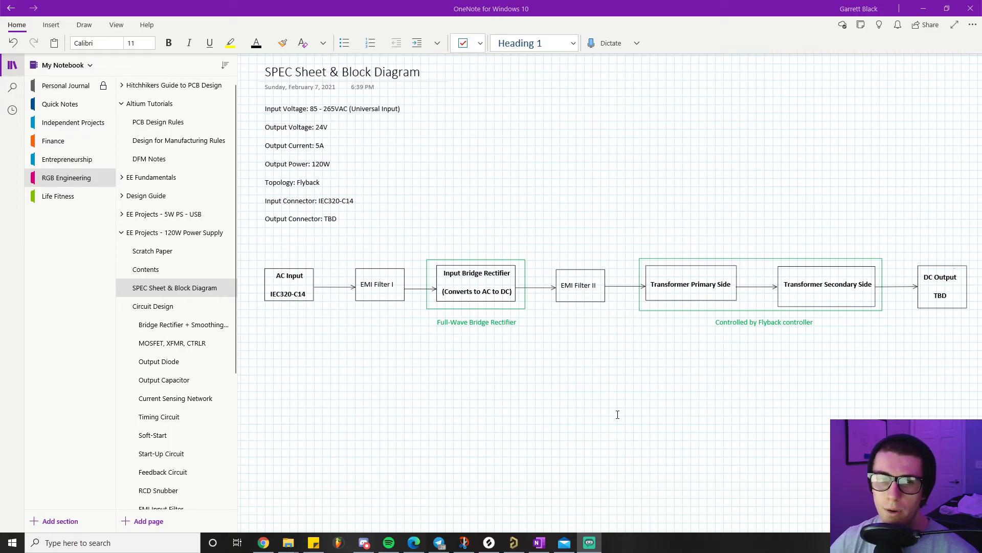
pyautogui.moveTo(604, 404)
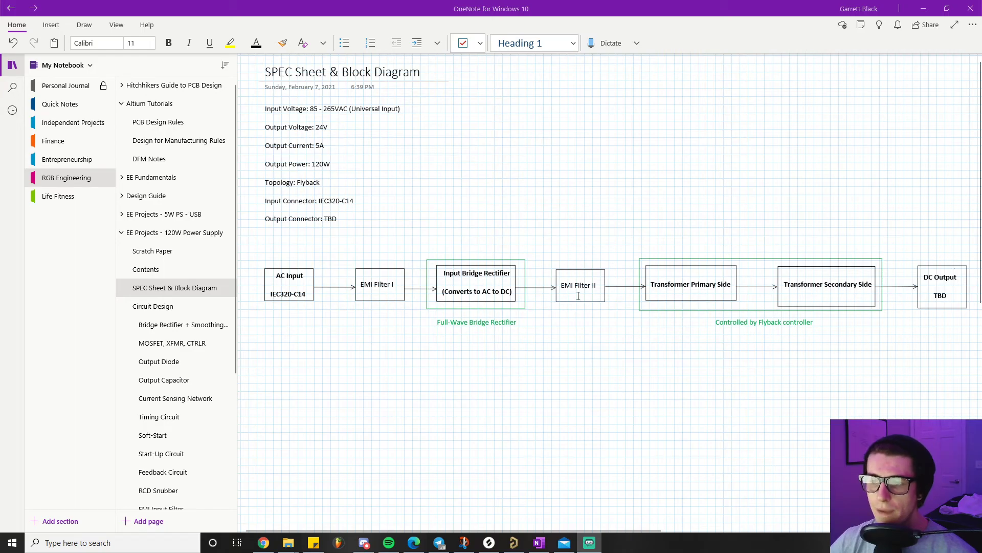
pyautogui.moveTo(590, 304)
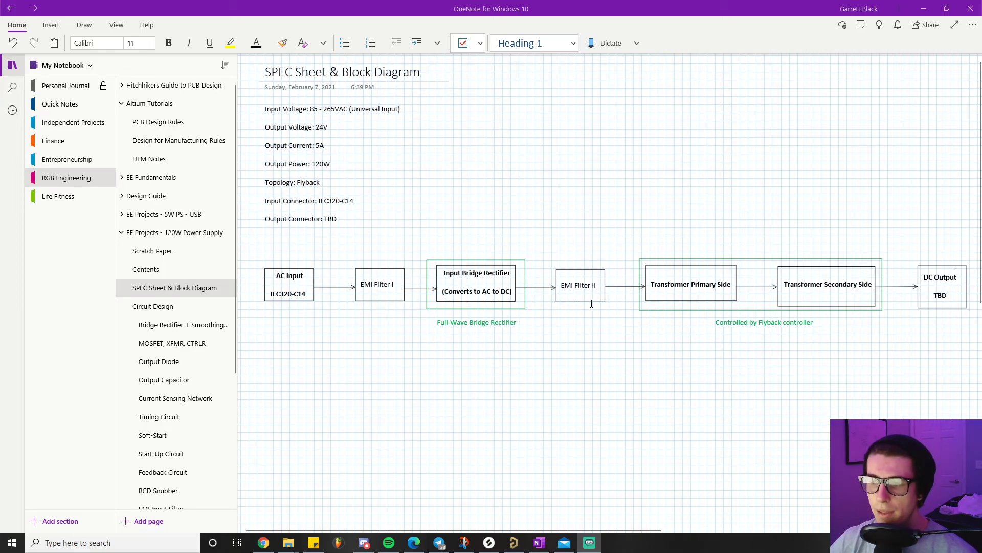
pyautogui.moveTo(653, 298)
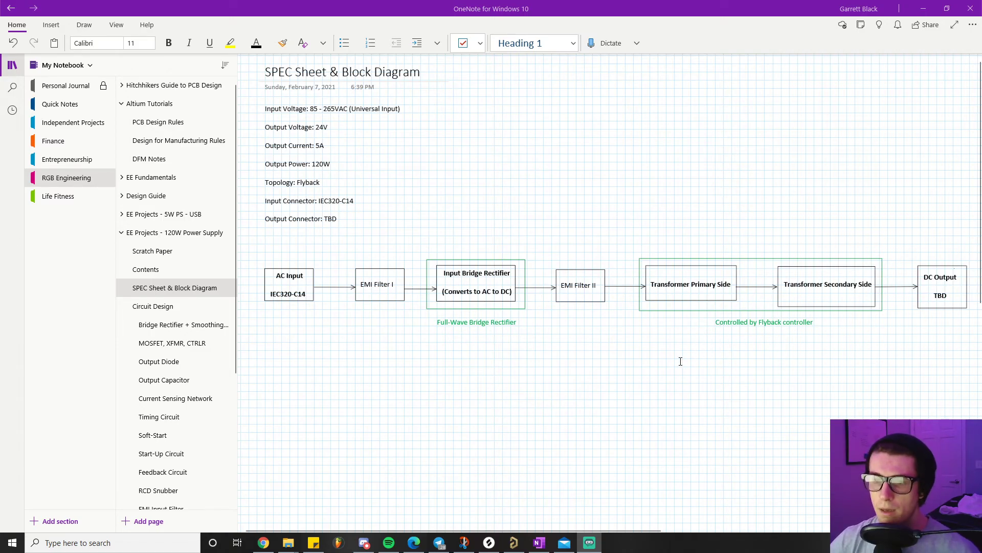
pyautogui.scroll(3)
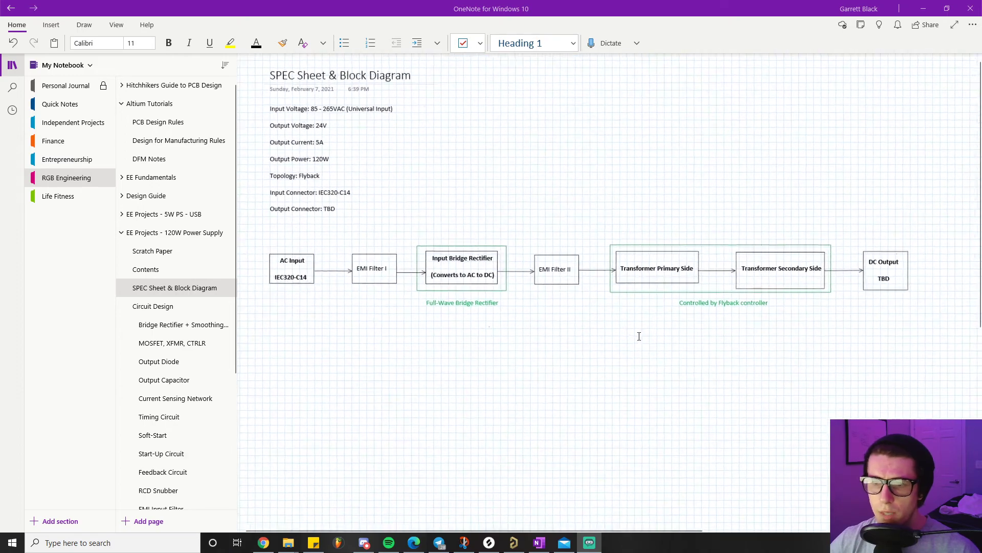
pyautogui.scroll(3)
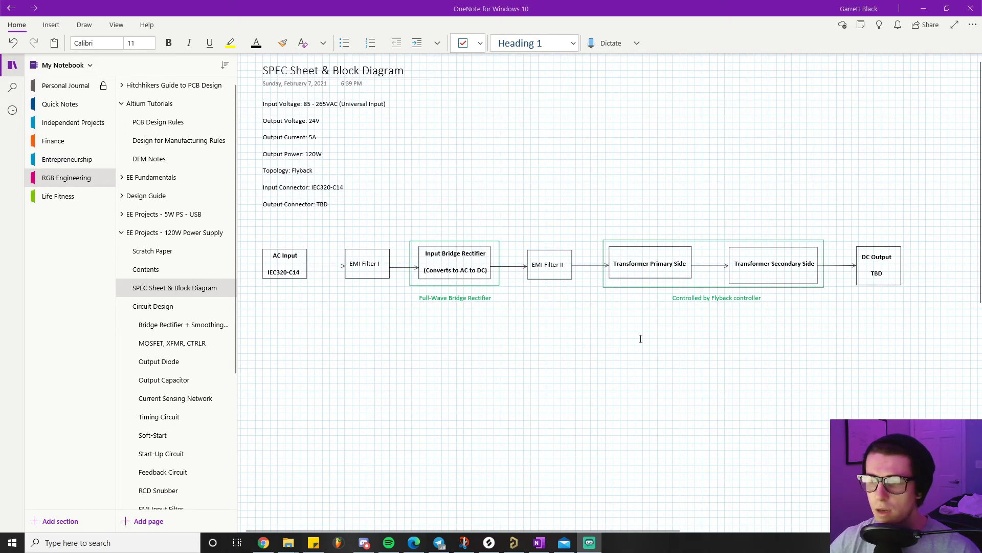
pyautogui.moveTo(644, 163)
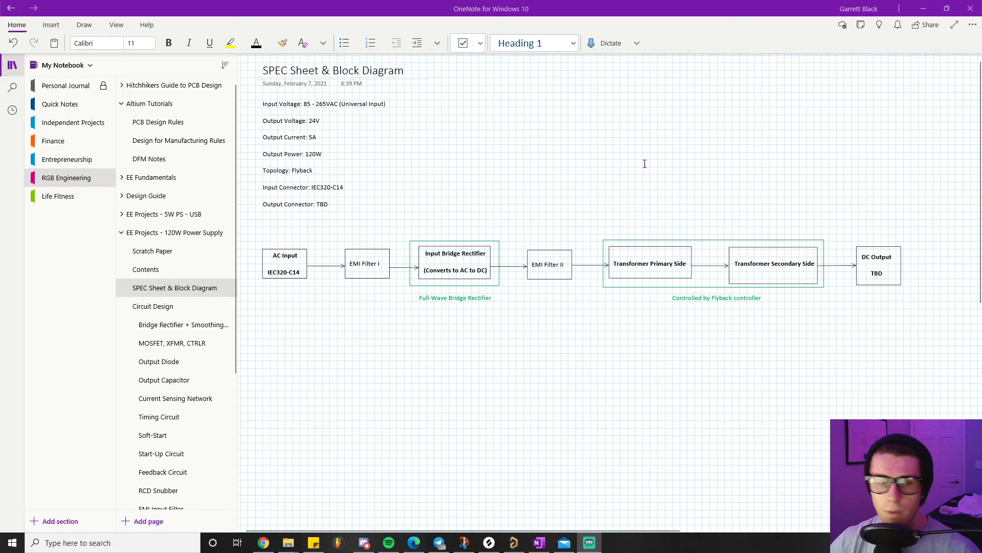
pyautogui.moveTo(716, 175)
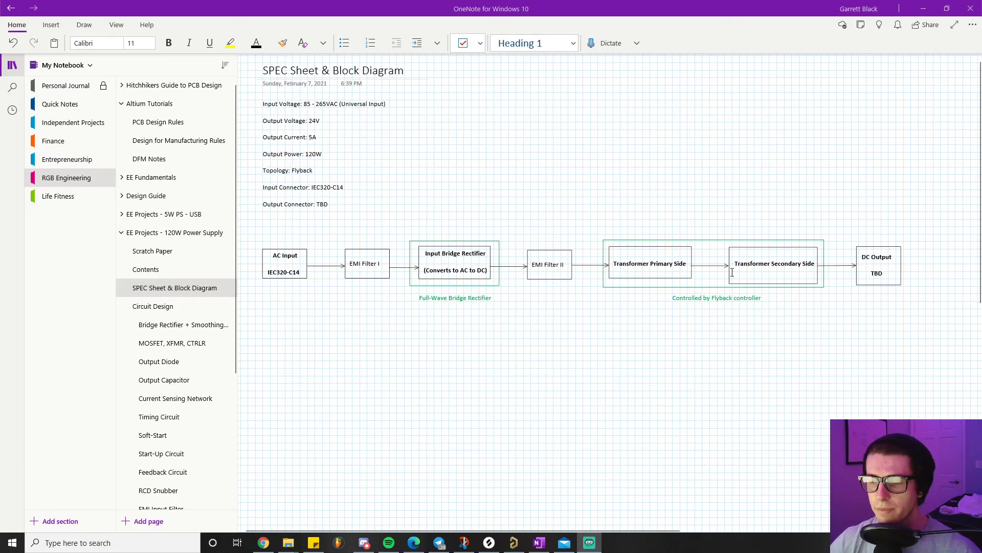
pyautogui.moveTo(670, 303)
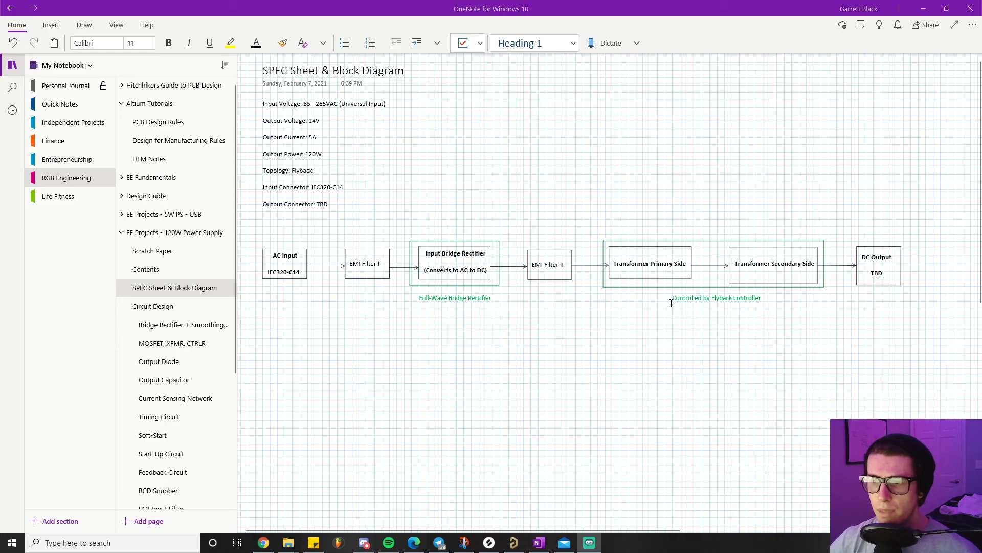
pyautogui.moveTo(645, 350)
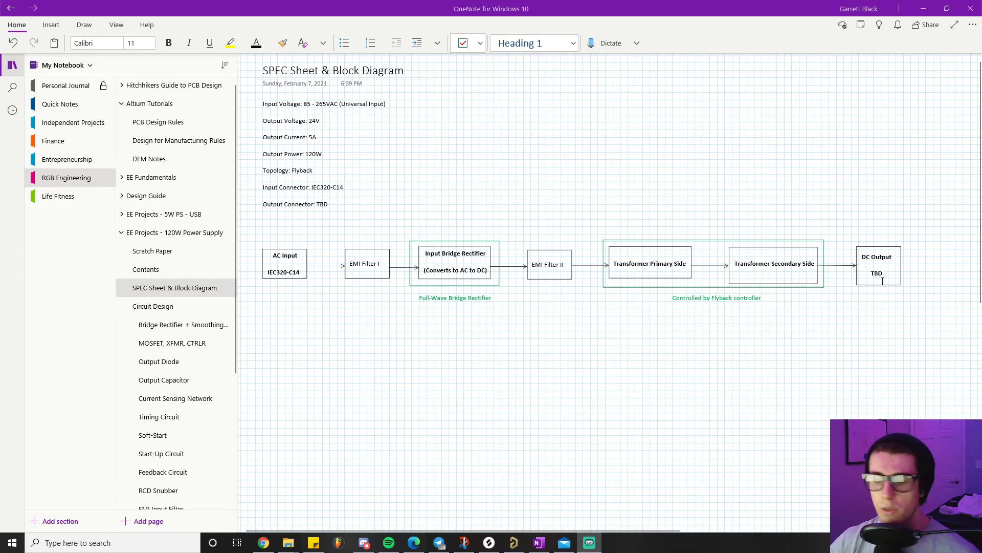
pyautogui.moveTo(846, 301)
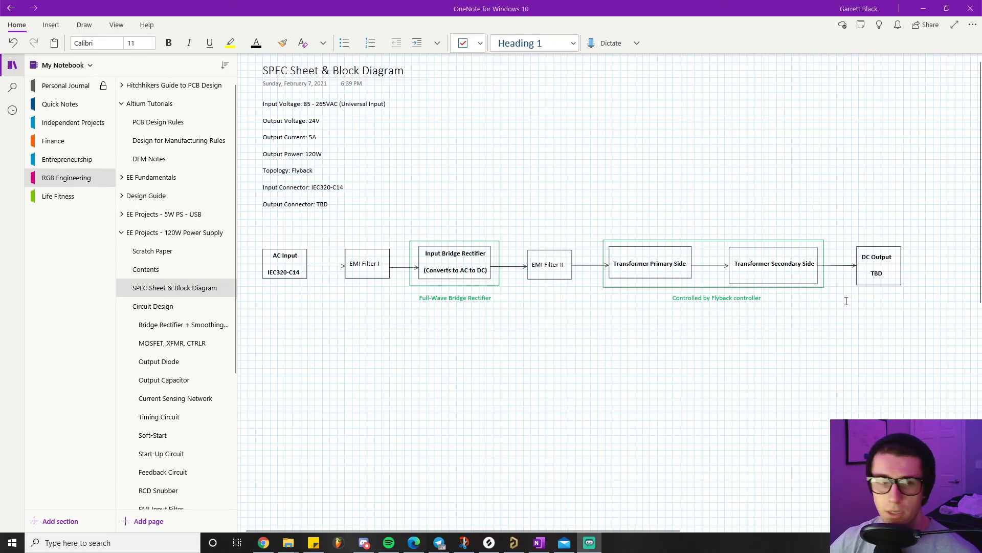
pyautogui.moveTo(800, 291)
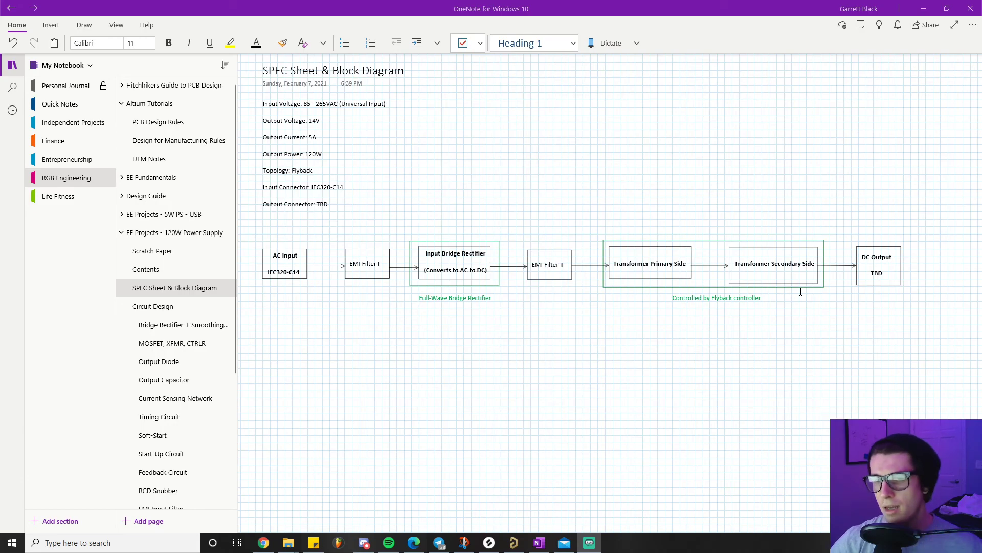
pyautogui.moveTo(507, 301)
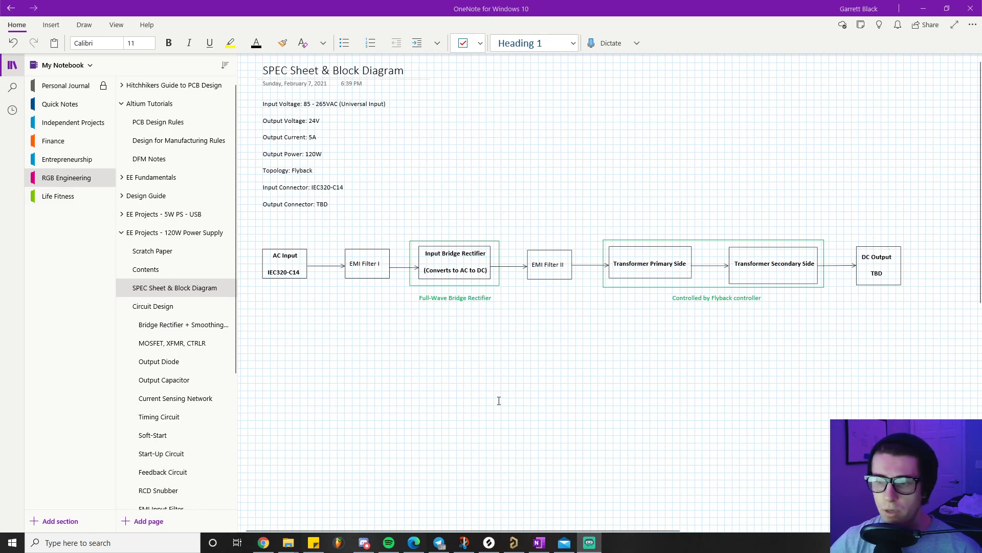
pyautogui.moveTo(396, 281)
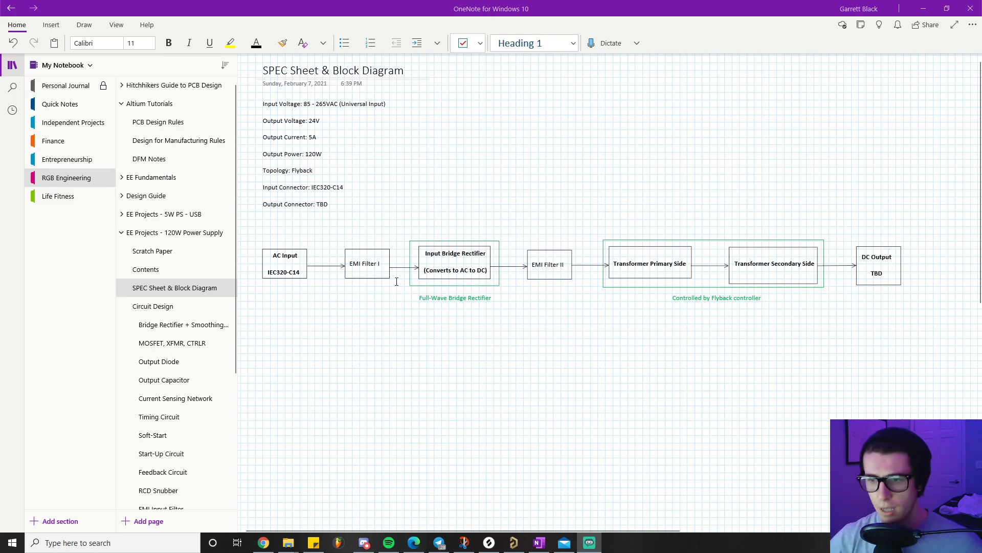
pyautogui.moveTo(266, 259)
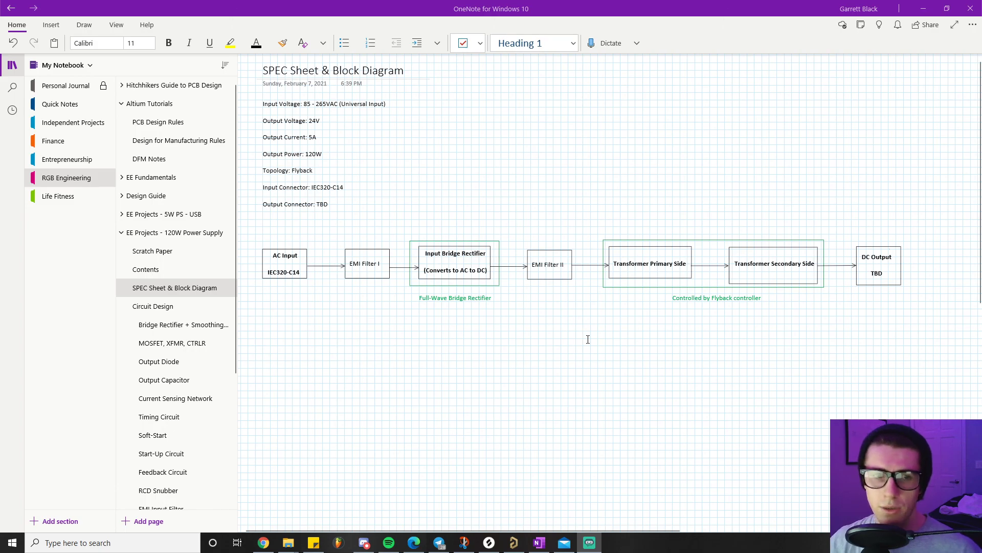
pyautogui.moveTo(332, 354)
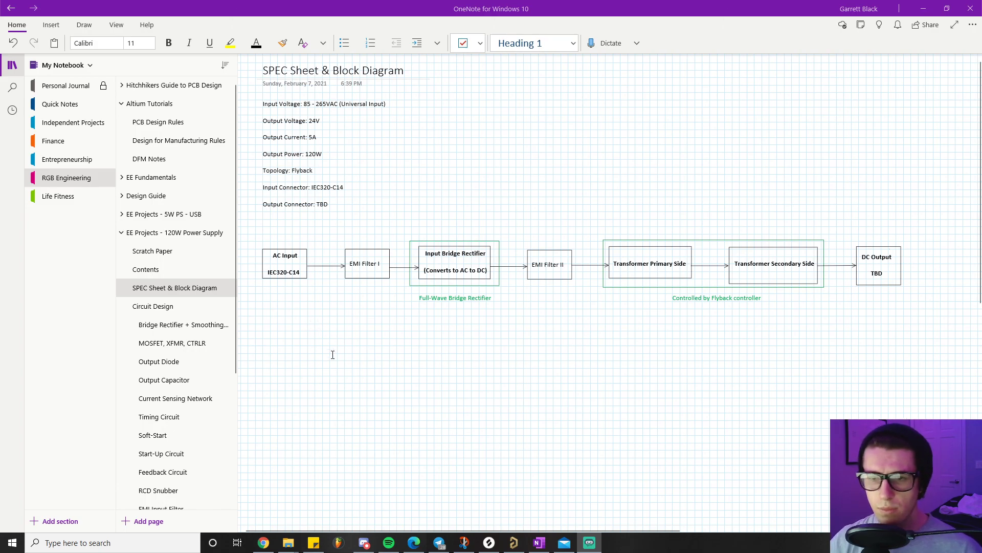
pyautogui.moveTo(391, 359)
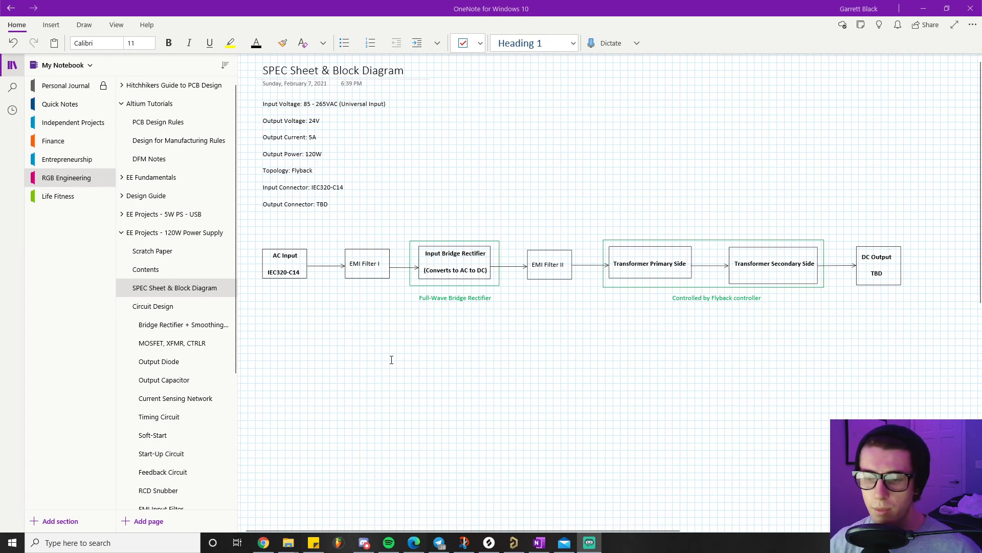
pyautogui.moveTo(392, 173)
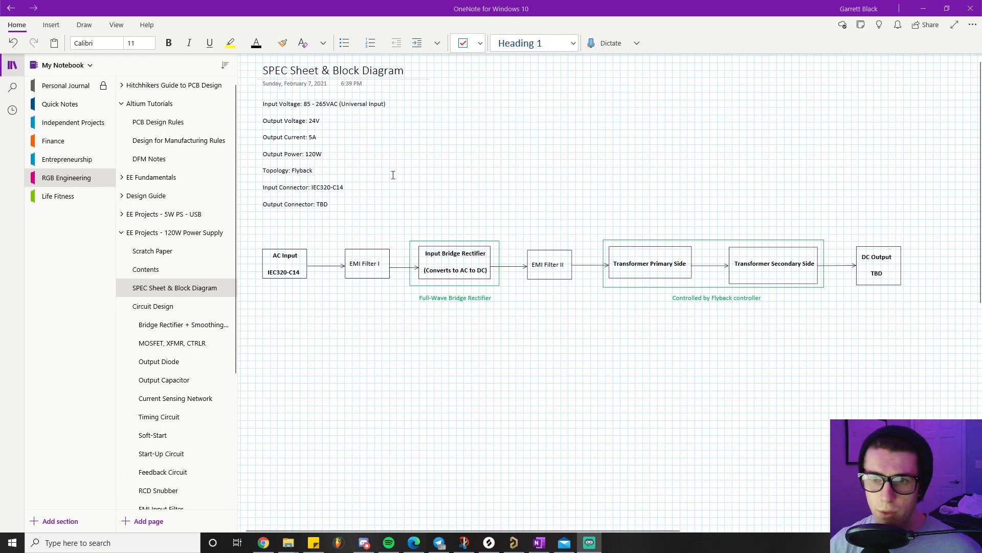
pyautogui.moveTo(612, 347)
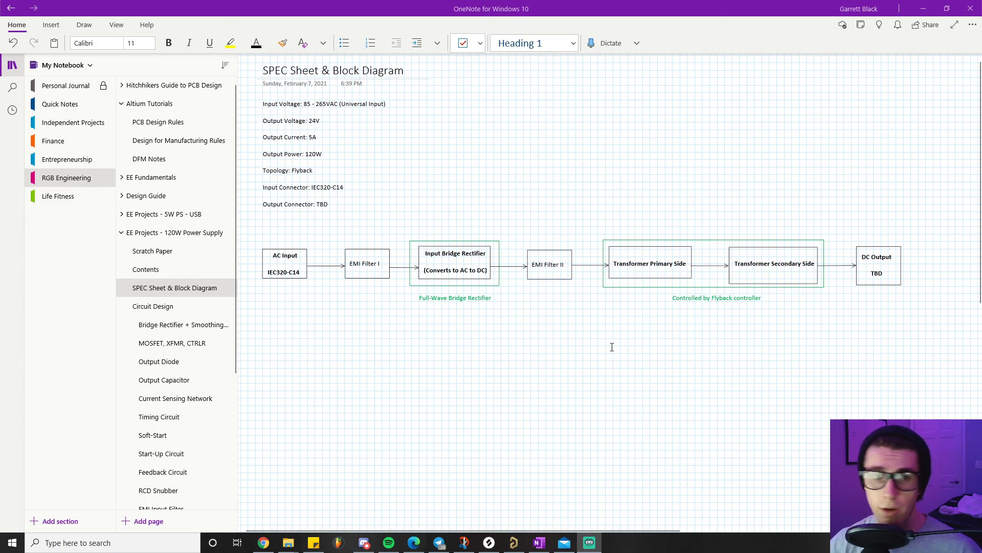